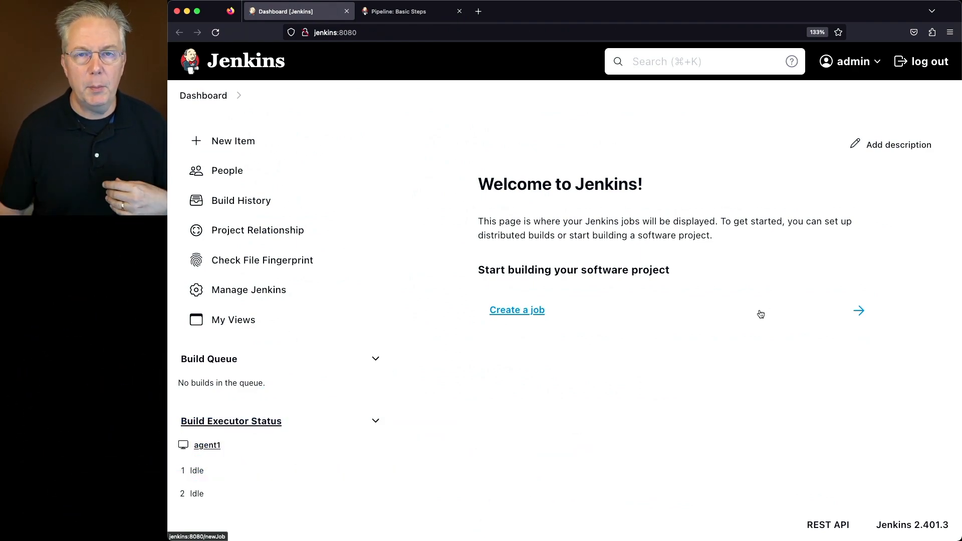
mouse_move(773, 391)
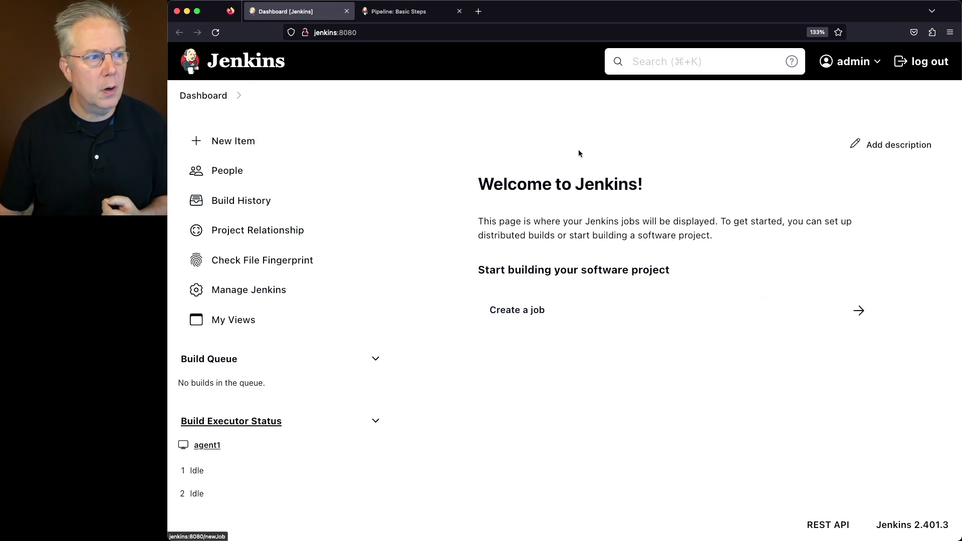
Review the writeFile step documentation in Pipeline: Basic Steps, noting the text parameter
click(400, 11)
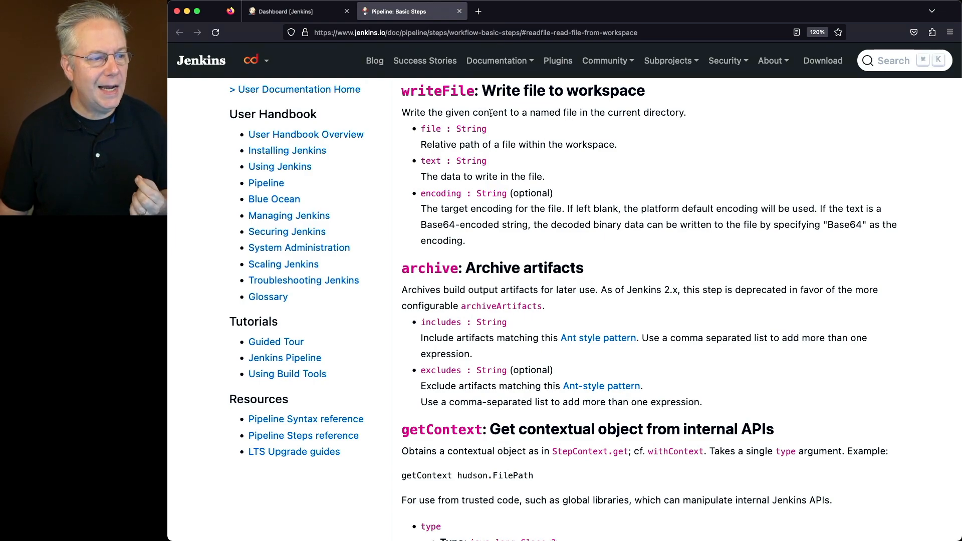
mouse_move(584, 108)
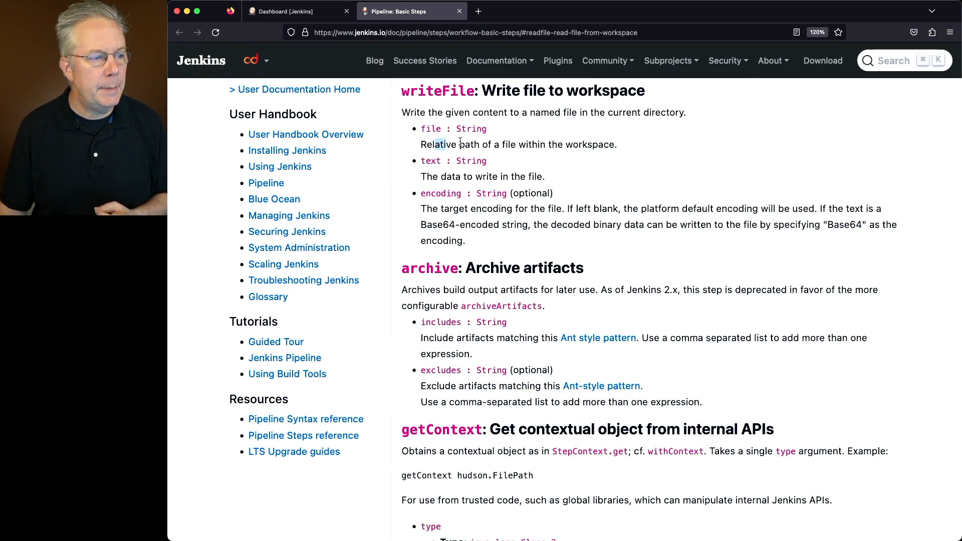
drag(446, 145, 515, 144)
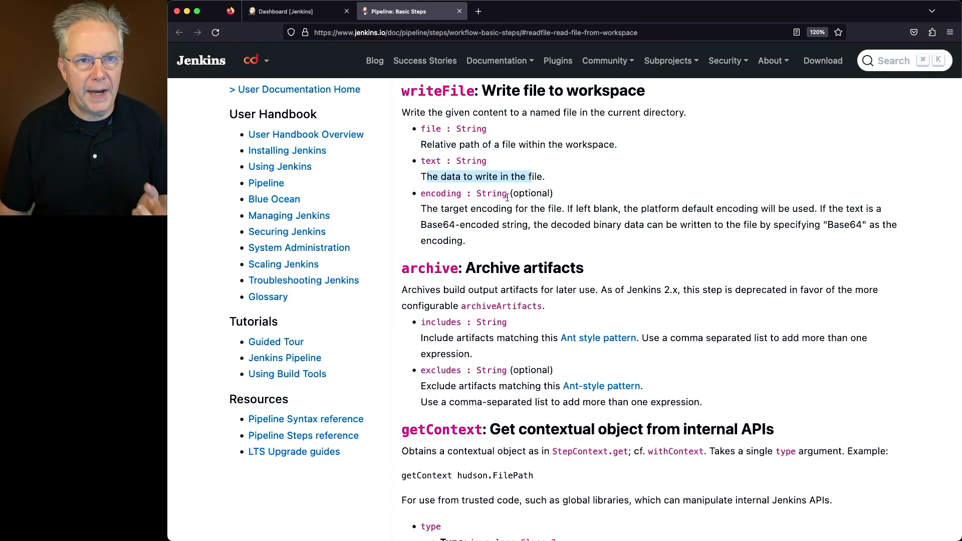
click(281, 11)
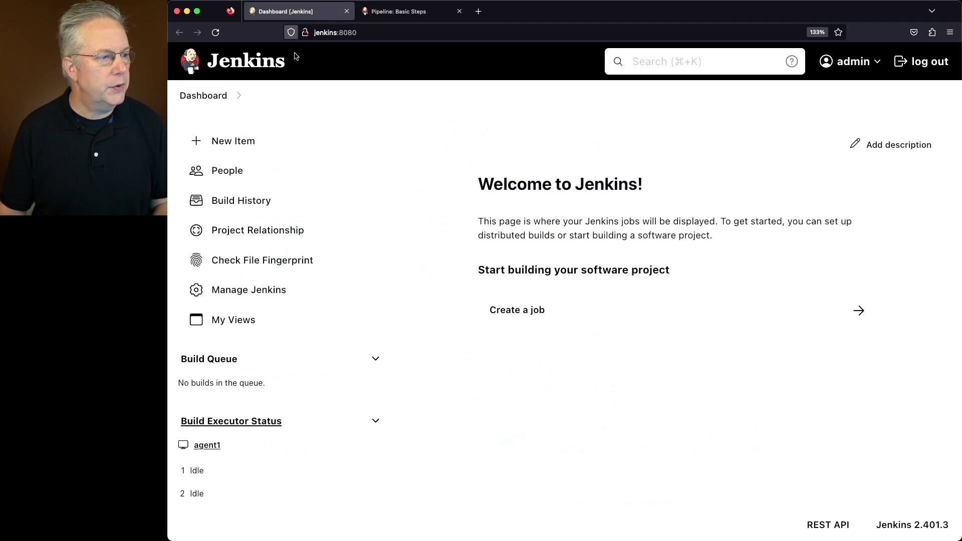
Create a new Pipeline job named 'writefile' from the Jenkins dashboard
click(233, 141)
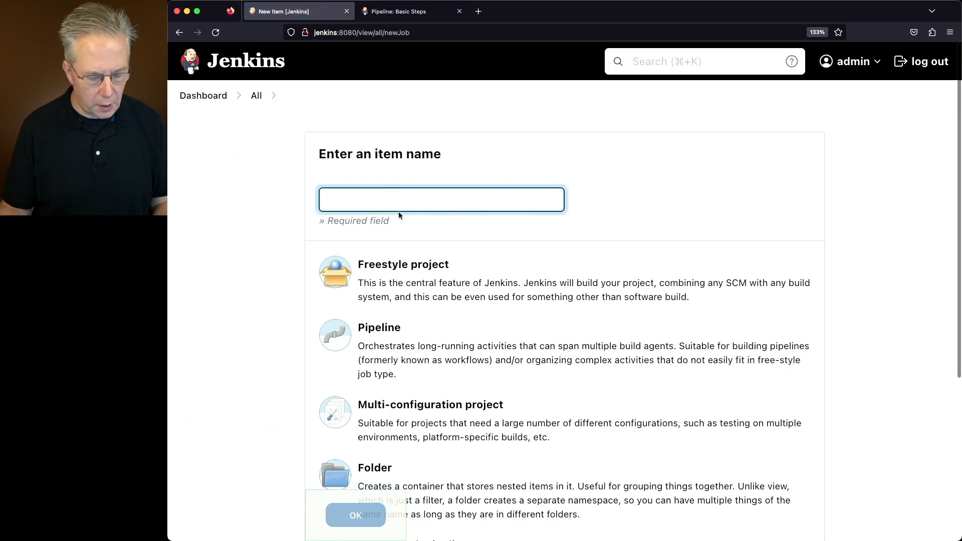
text(writefile)
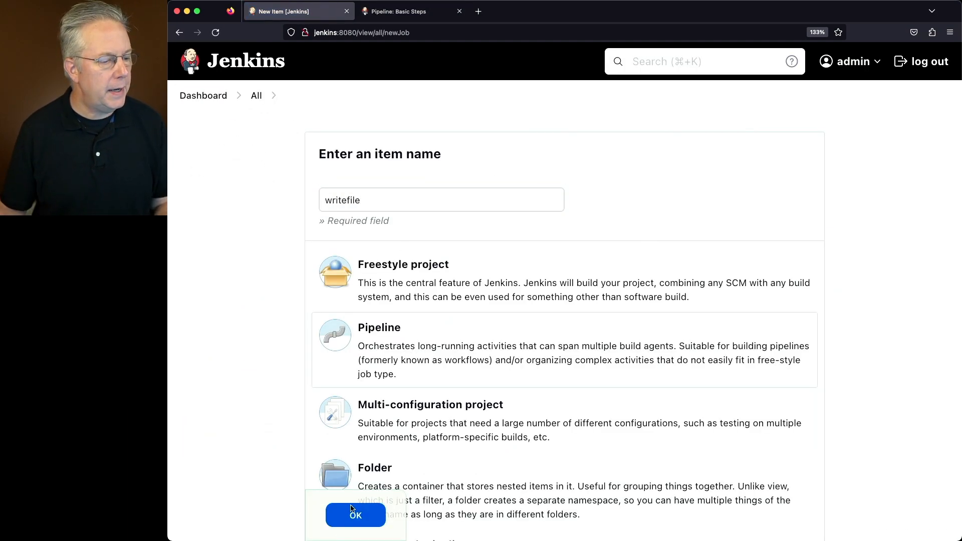
click(355, 515)
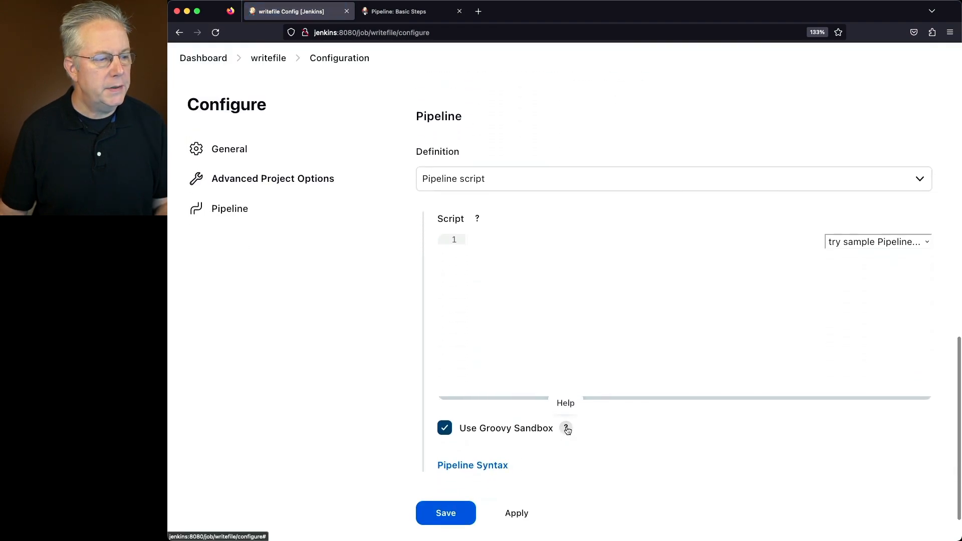
Load the Hello World sample and turn its stage into 'cleanWs' running cleanWs()
click(876, 241)
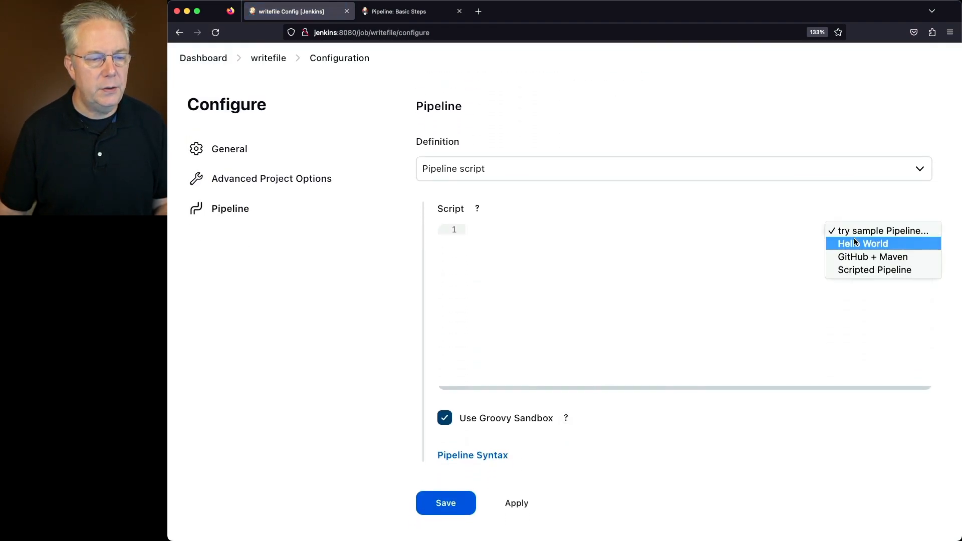
click(863, 243)
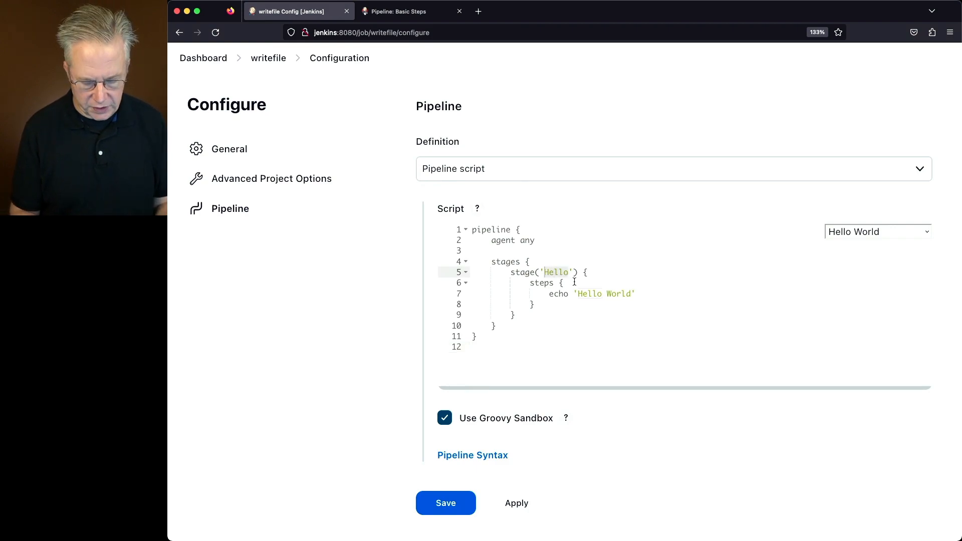
text(cleanWs)
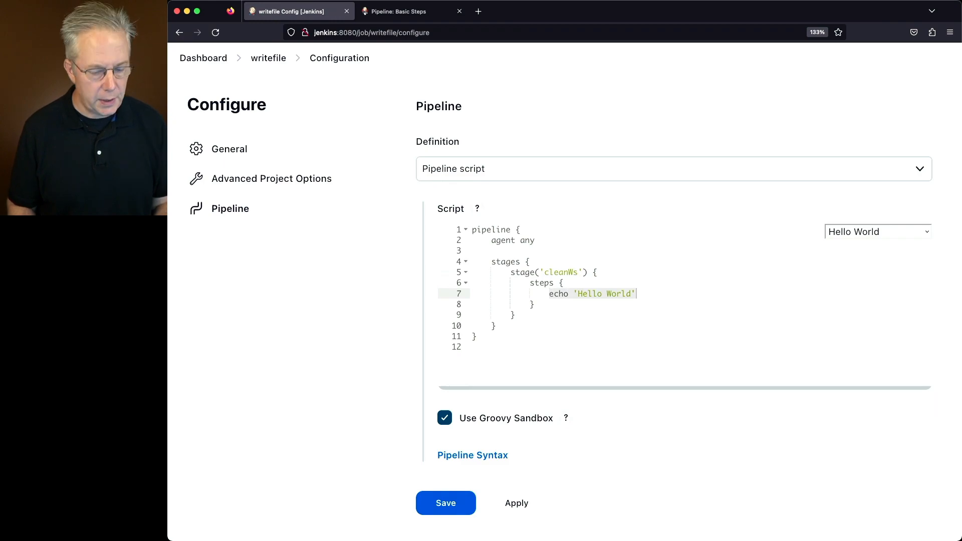
text(cleanW)
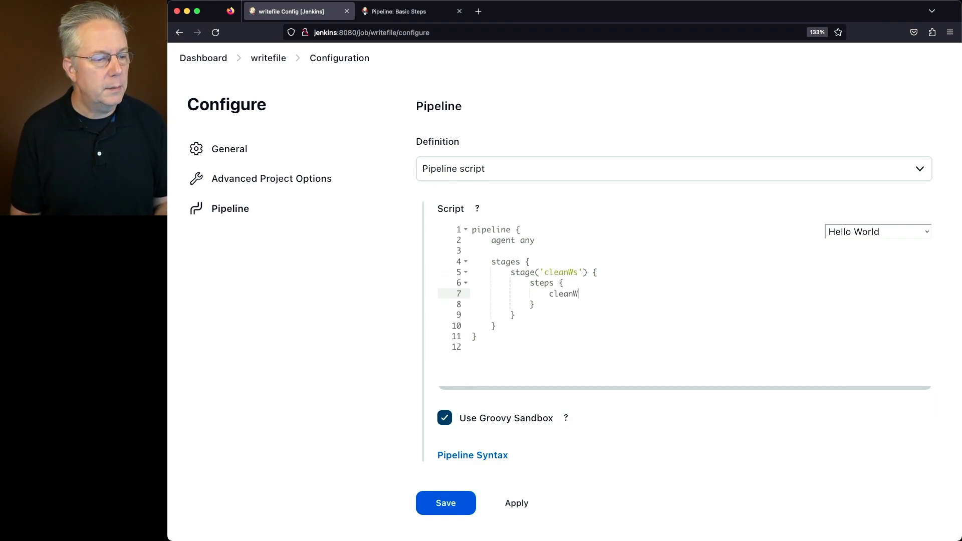
text(s())
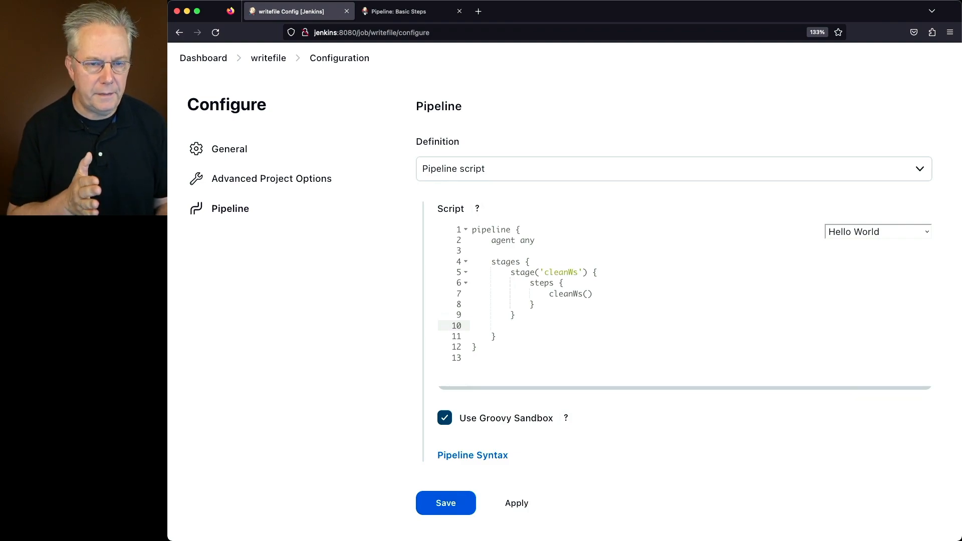
Add a stage('writefile') with an empty steps block after cleanWs
text(stage)
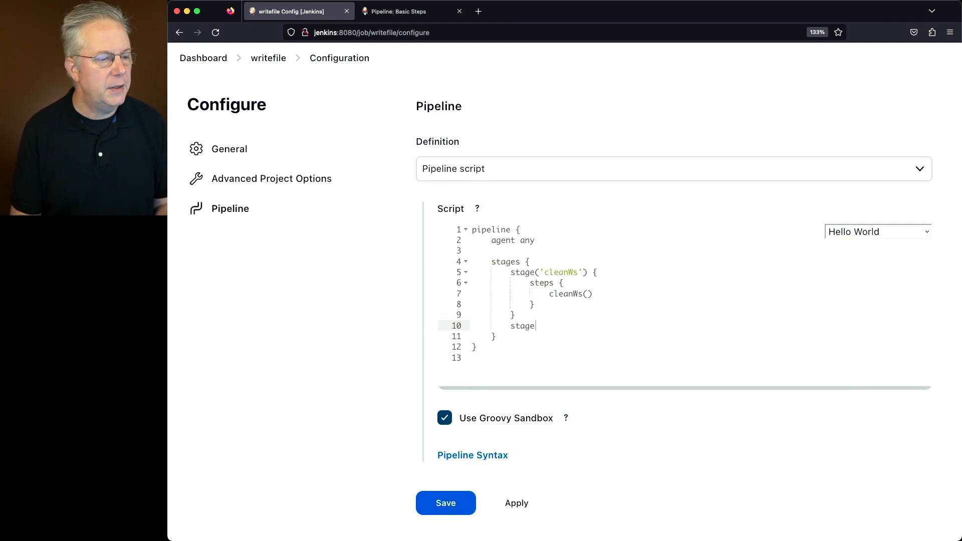
text(('writefile') {)
text(steps {)
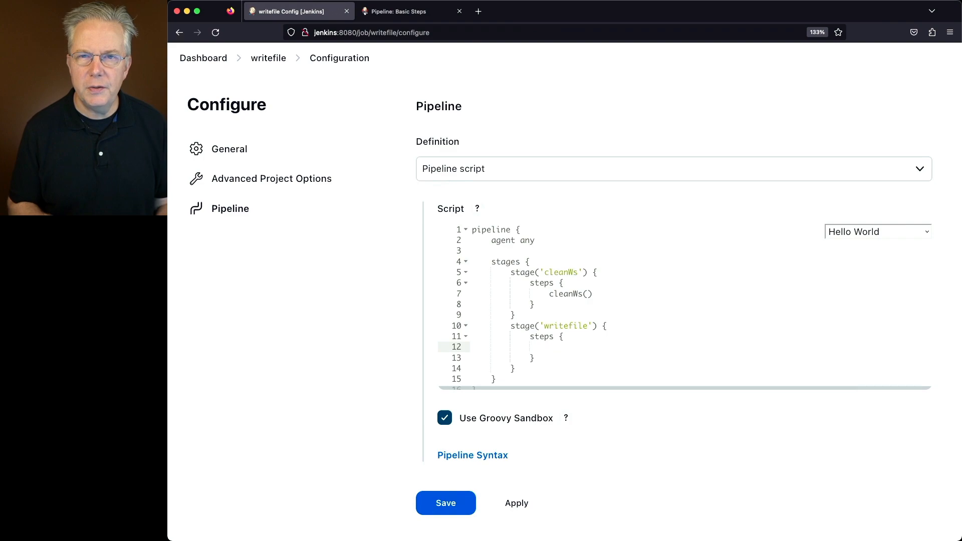
mouse_move(474, 455)
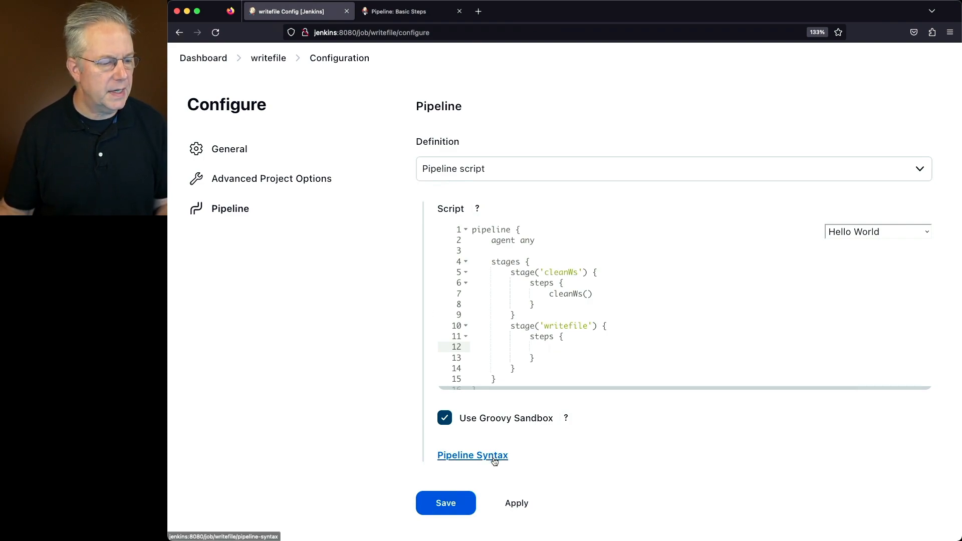
Generate a writeFile snippet with file output.txt and text 'line 1', 'line 2', 'line 3'
click(473, 455)
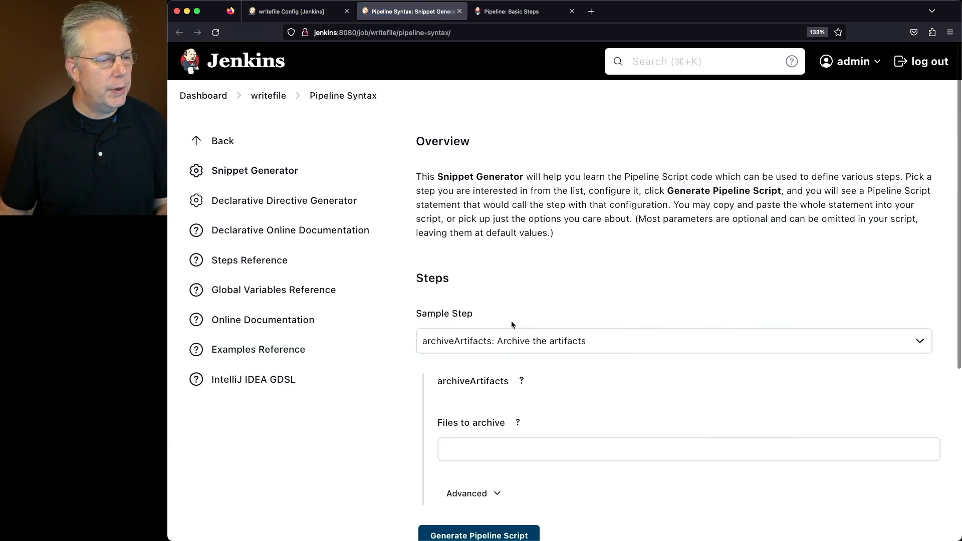
click(673, 341)
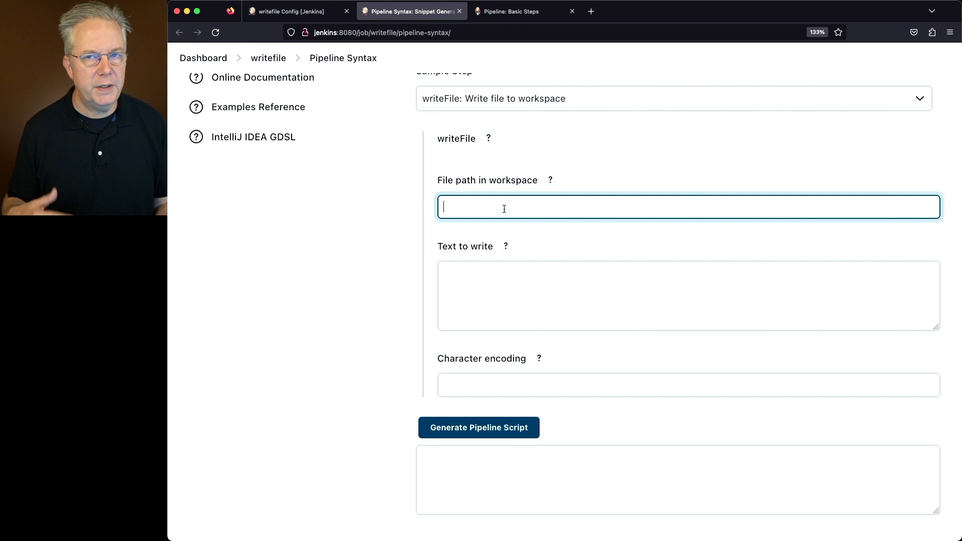
text(output.txt)
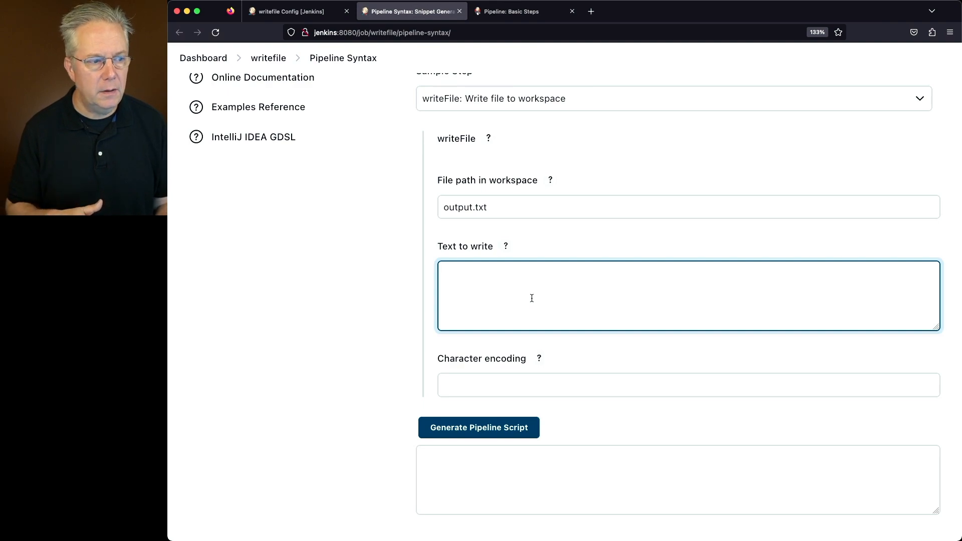
text(lin)
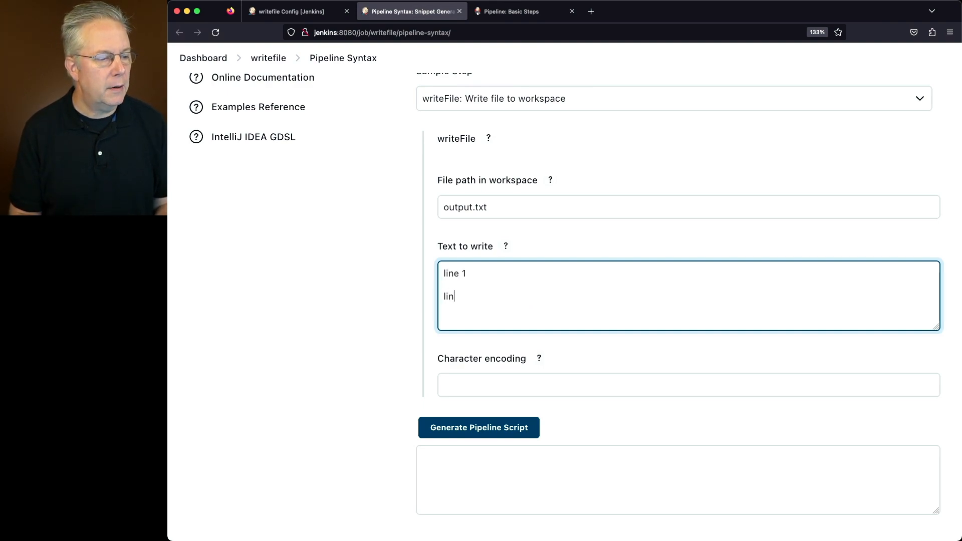
text(e 2)
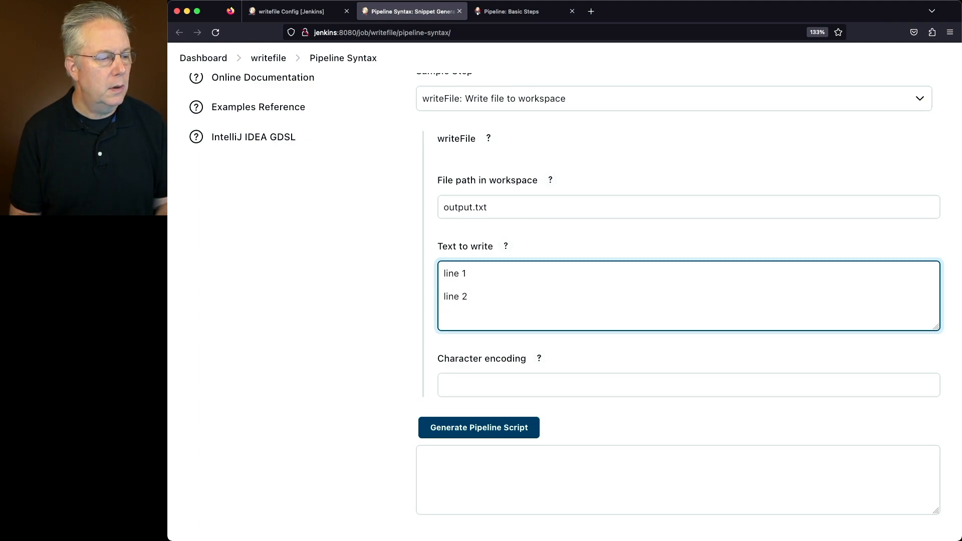
text(line 3)
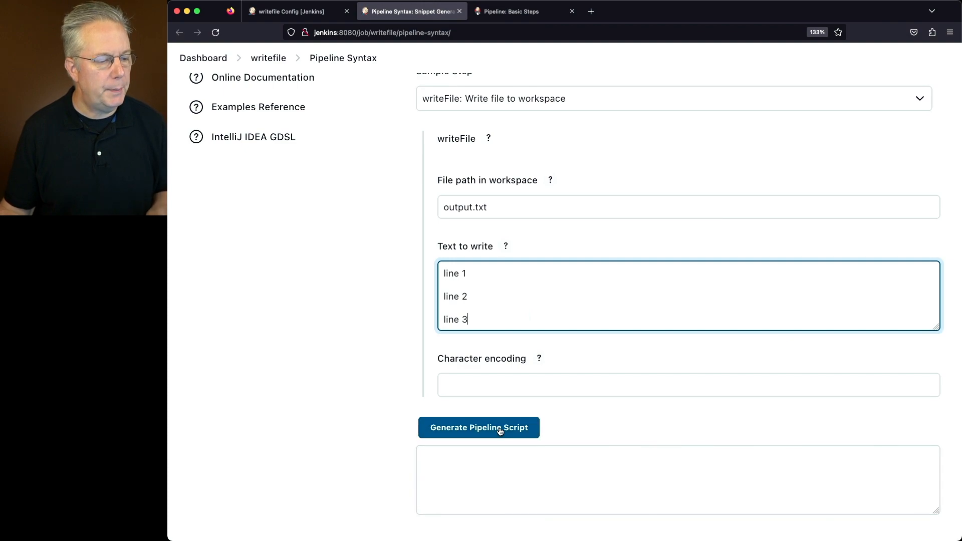
click(479, 427)
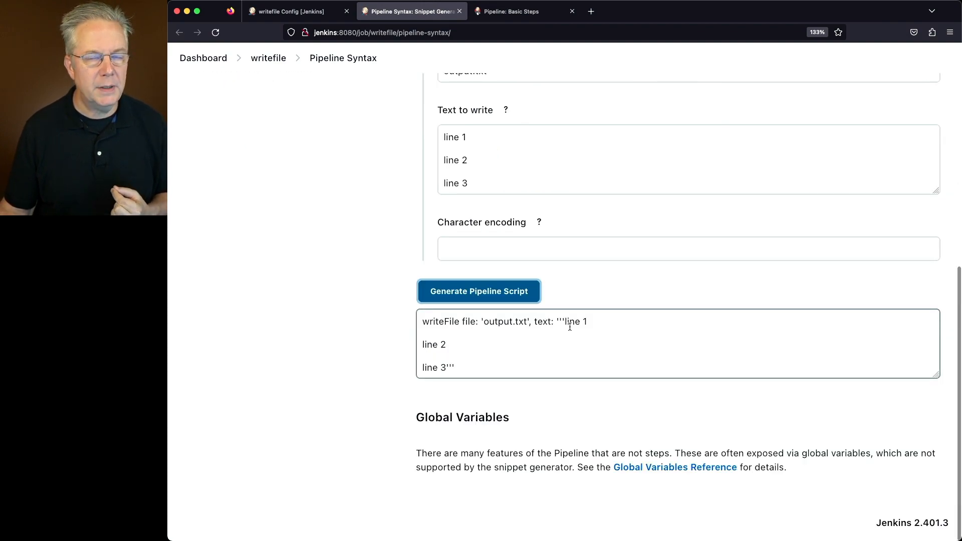
mouse_move(453, 331)
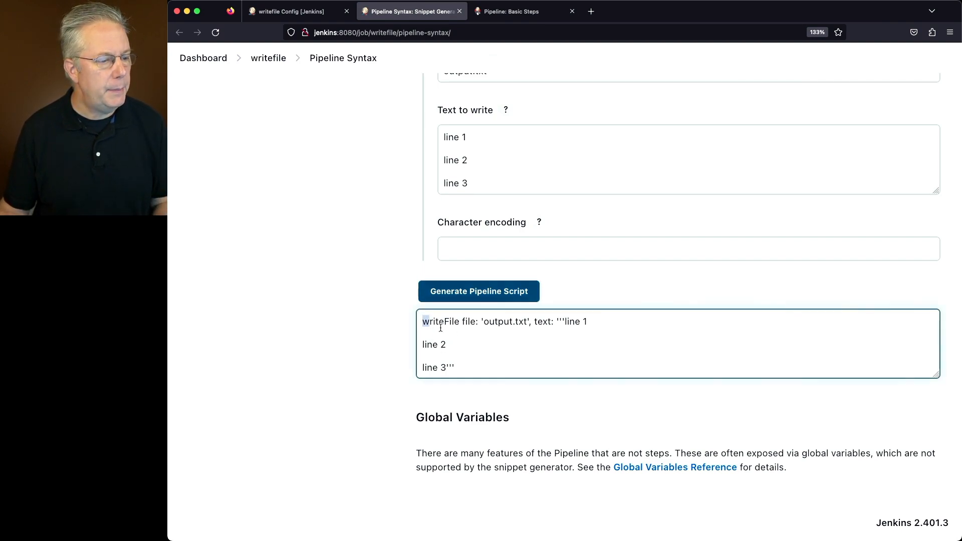
Place writeFile file: 'output.txt' with the three-line text into the writefile stage's steps
click(288, 11)
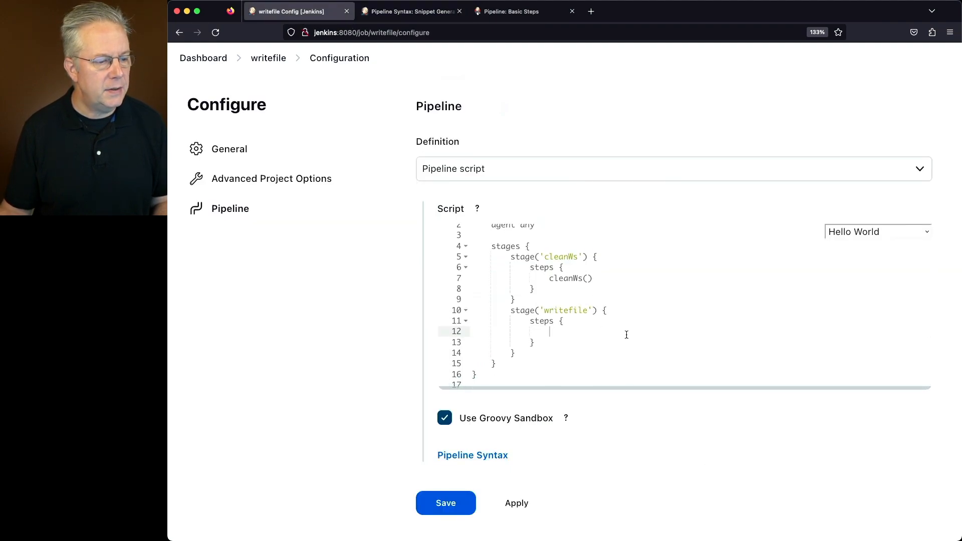
text(writeFile file: 'output.txt', text: '''line 1)
text(stage(')
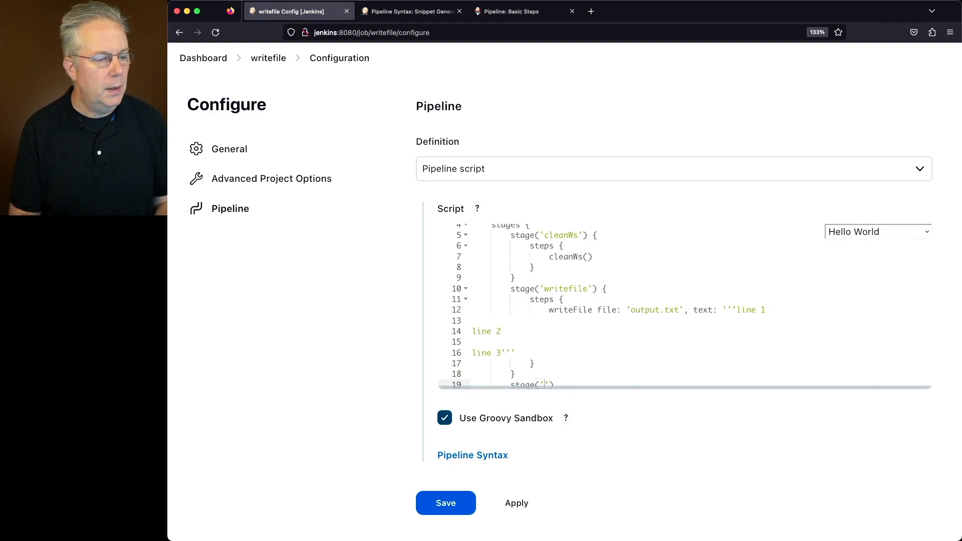
Add a stage('output') whose step runs sh 'cat output.txt'
text(output)
text(steps {)
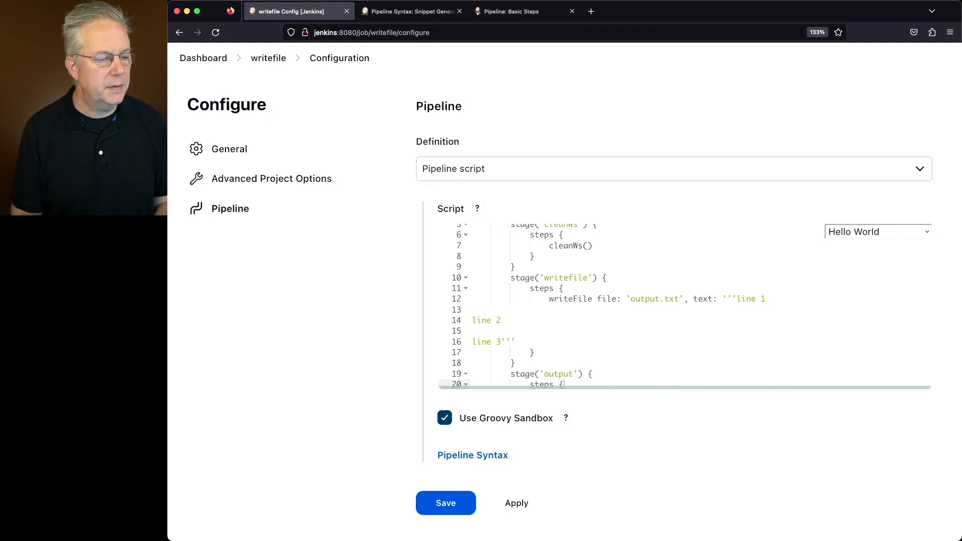
text(sh)
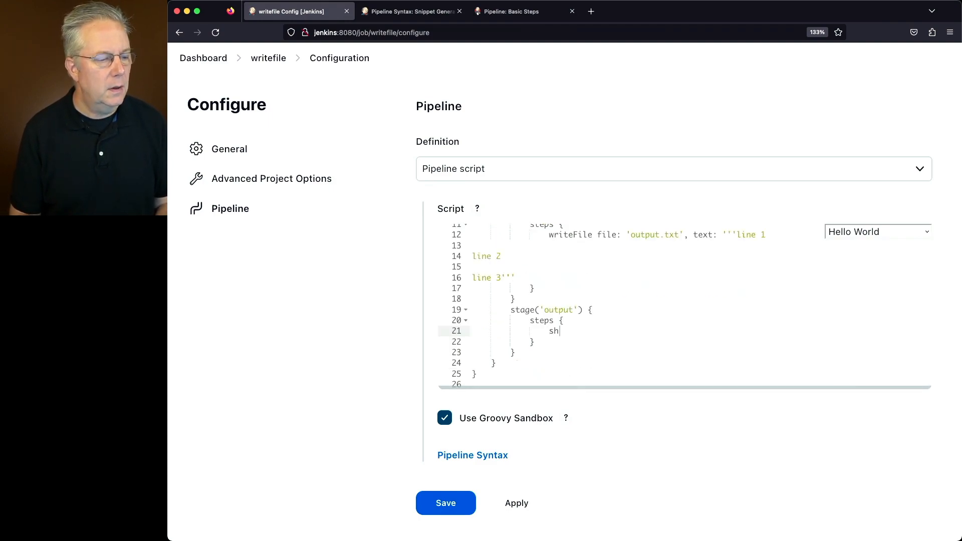
text('cat ')
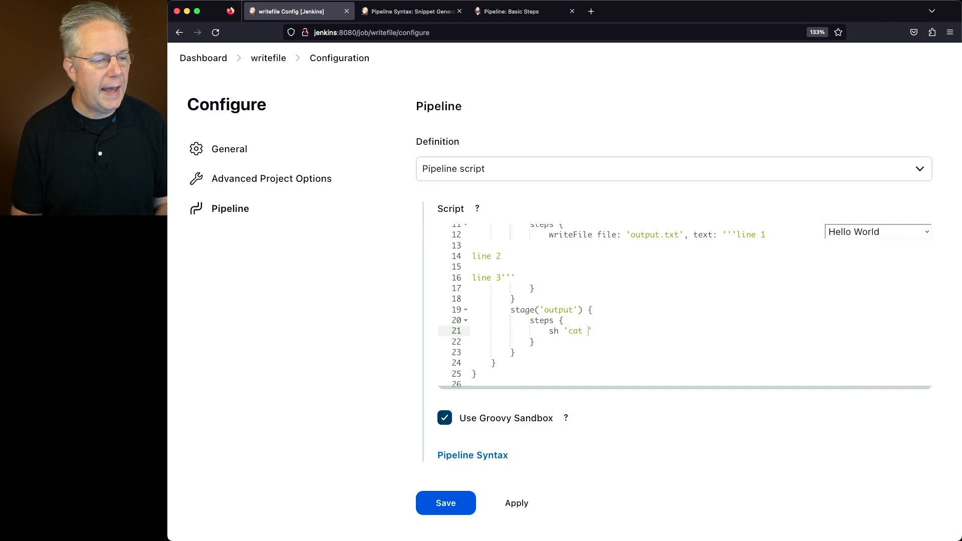
text(output.txt)
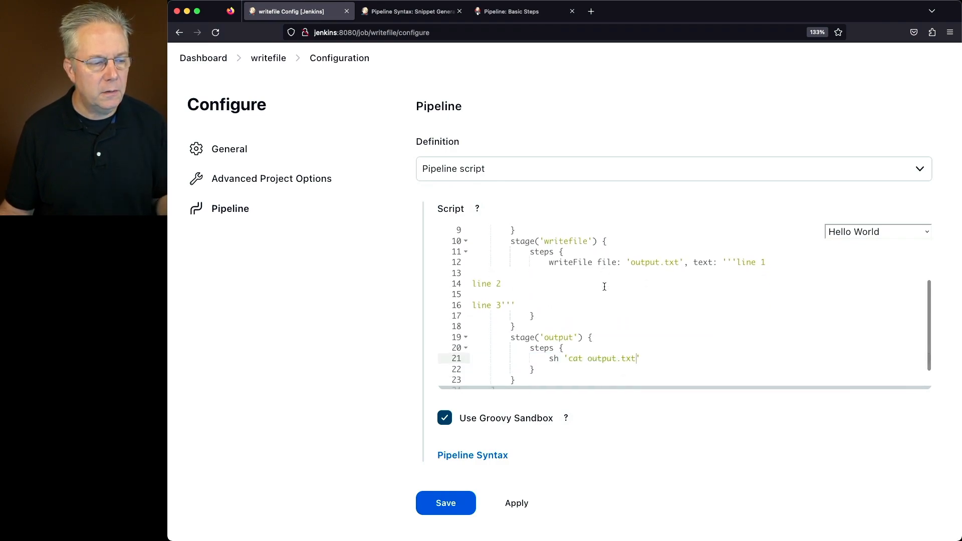
scroll(down, 3)
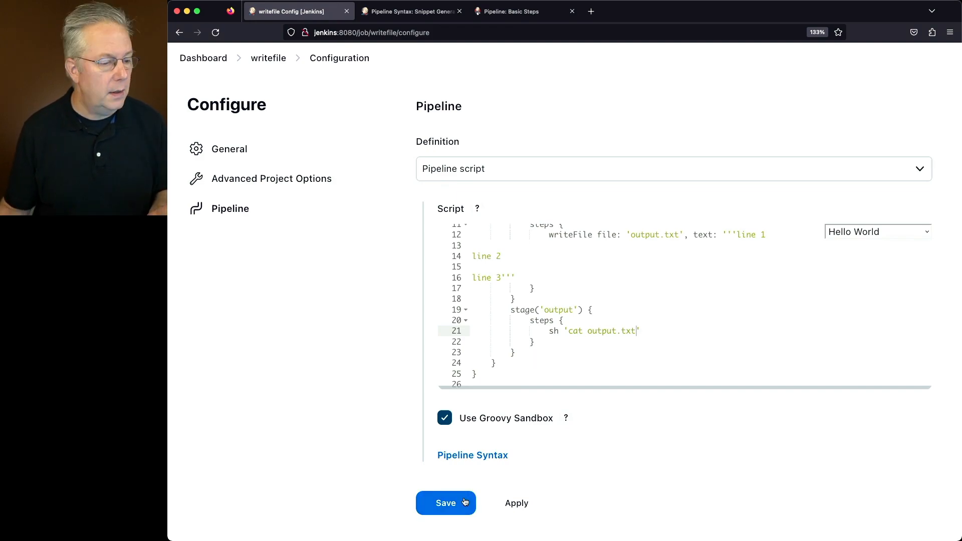
Save the script and run build #1, following its console output to Finished: SUCCESS
click(446, 503)
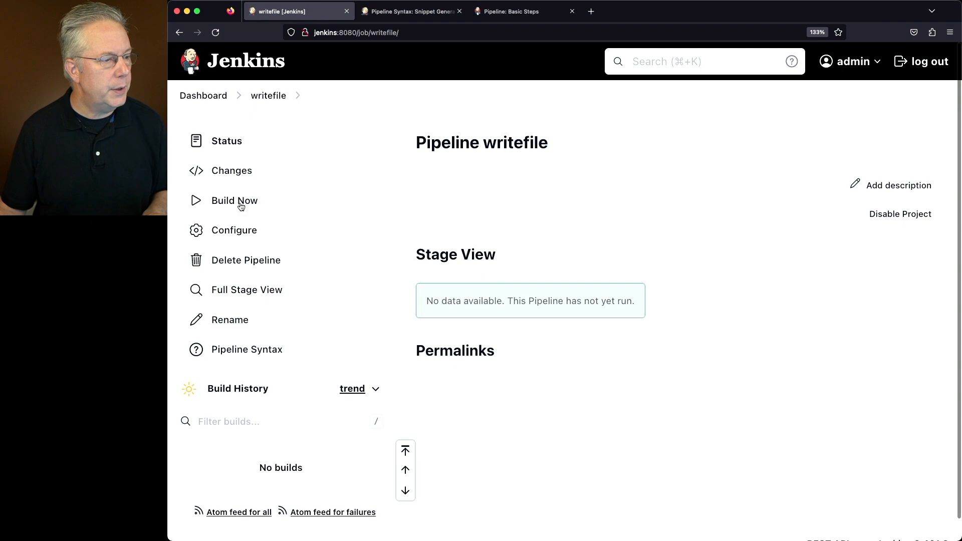
click(235, 201)
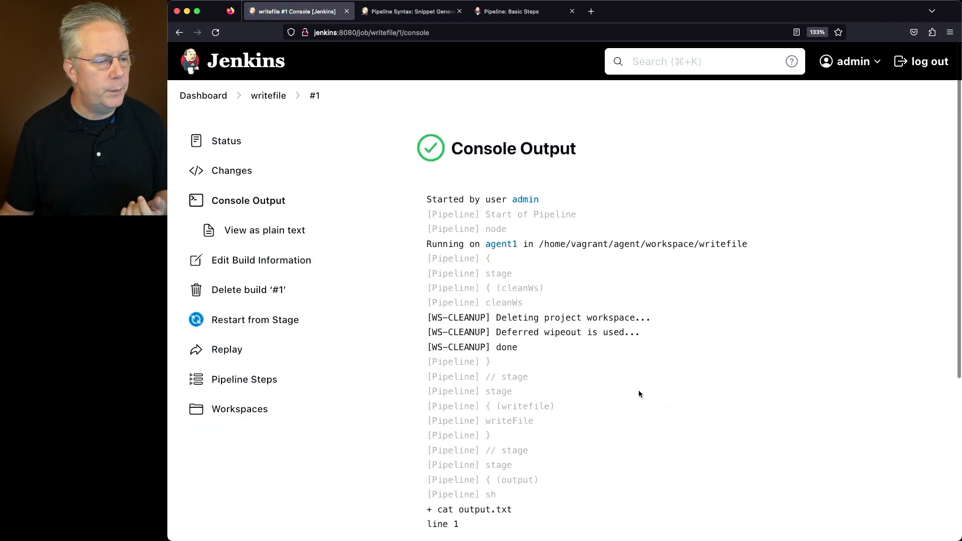
scroll(down, 3)
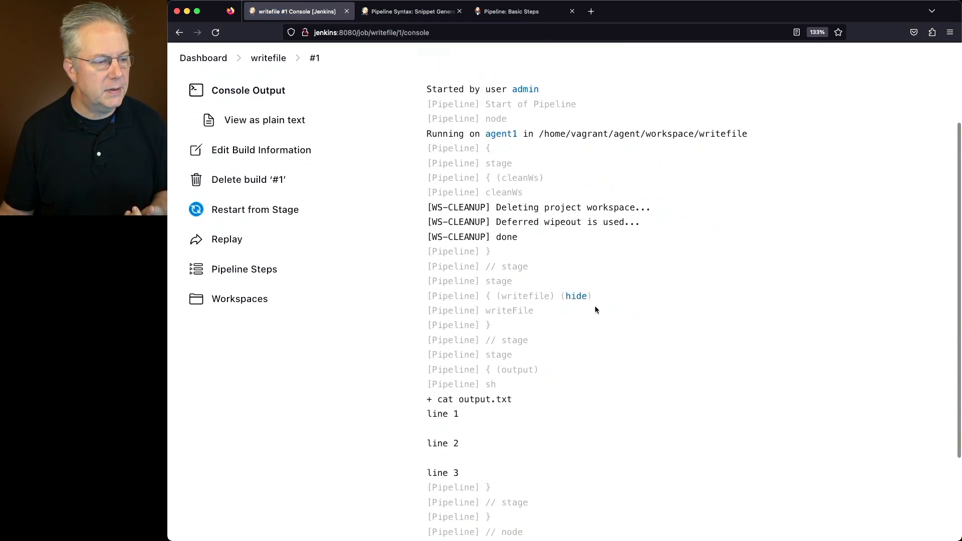
scroll(down, 3)
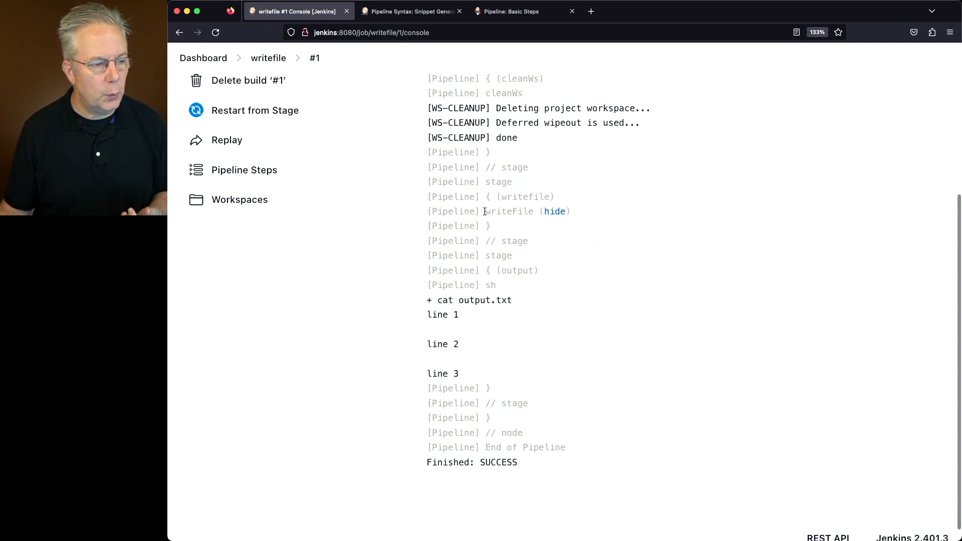